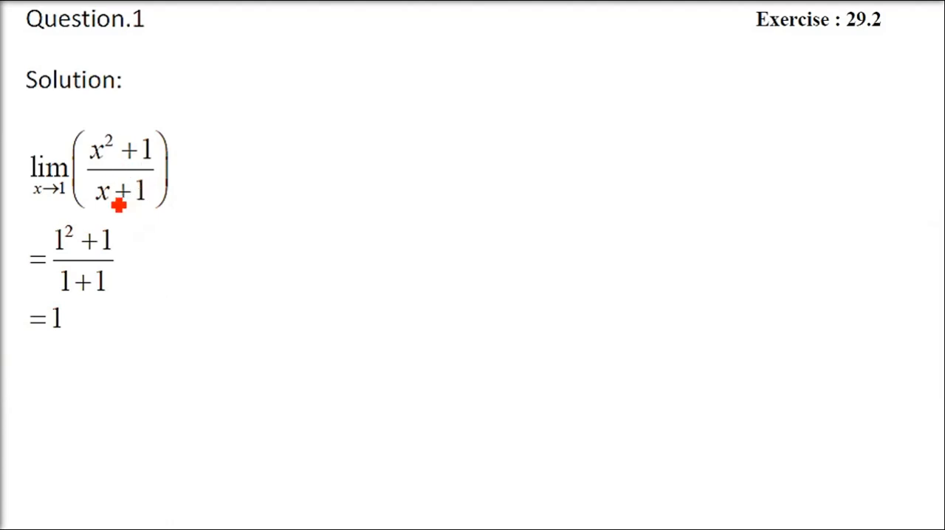
mouse_move(476, 173)
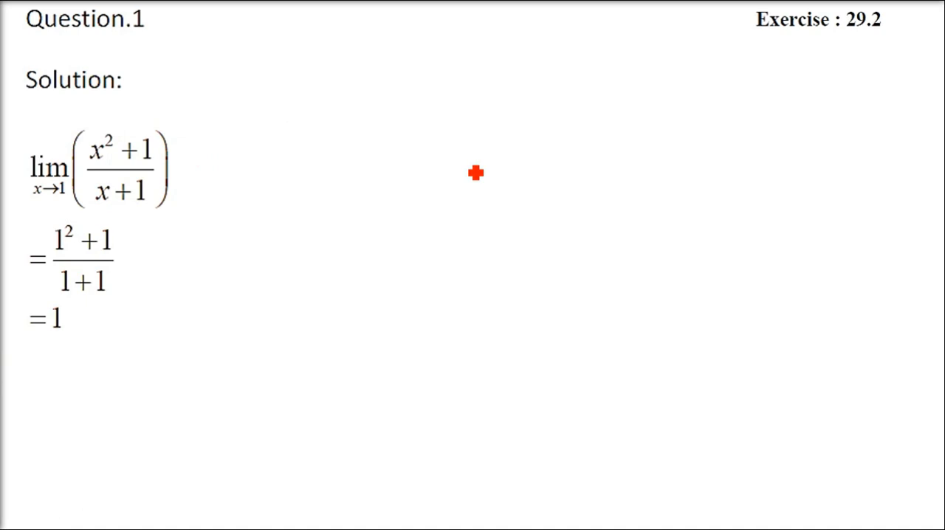
mouse_move(62, 210)
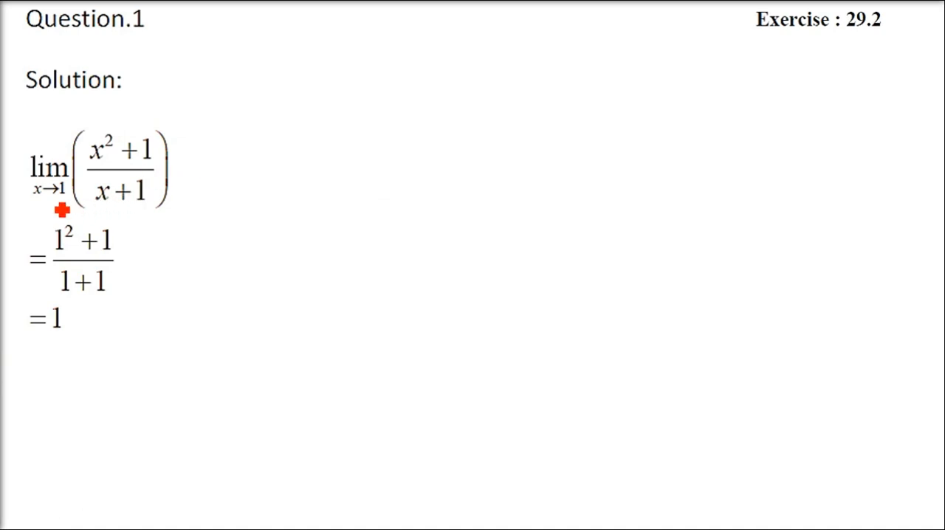
mouse_move(90, 190)
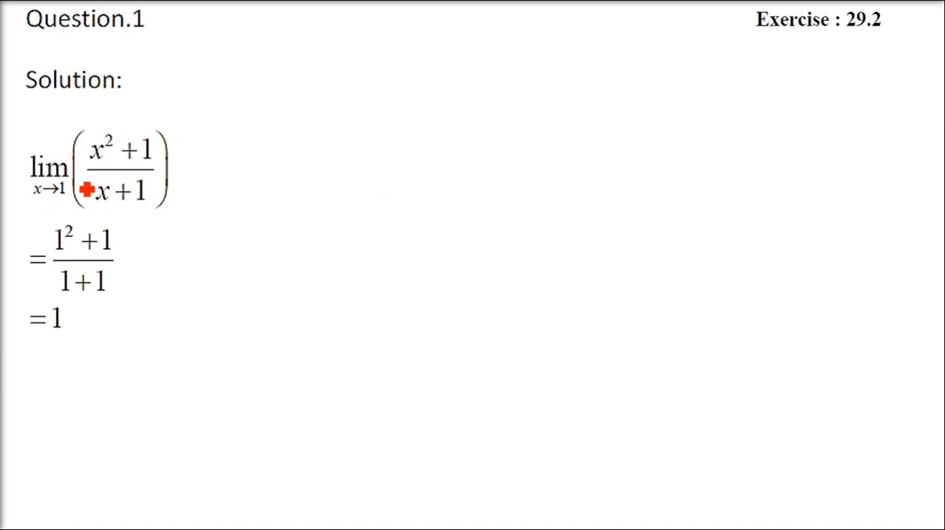
mouse_move(238, 86)
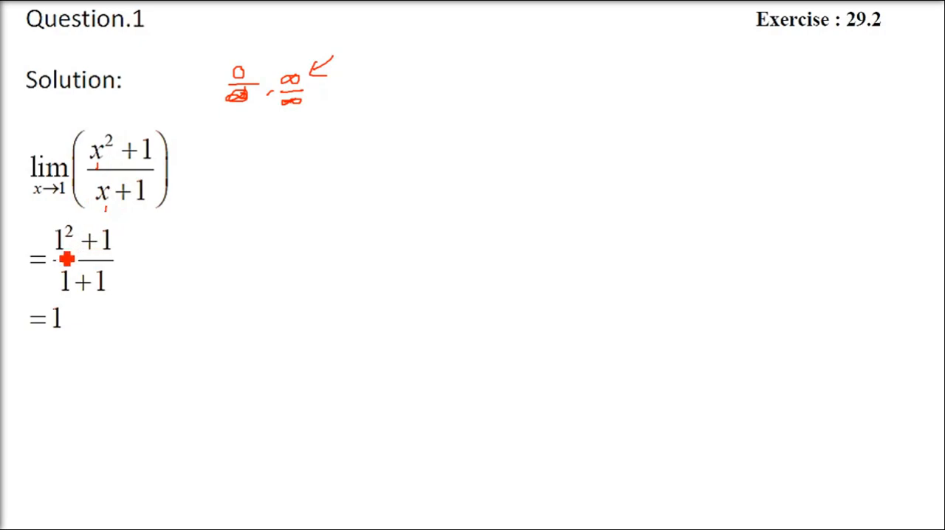
mouse_move(112, 253)
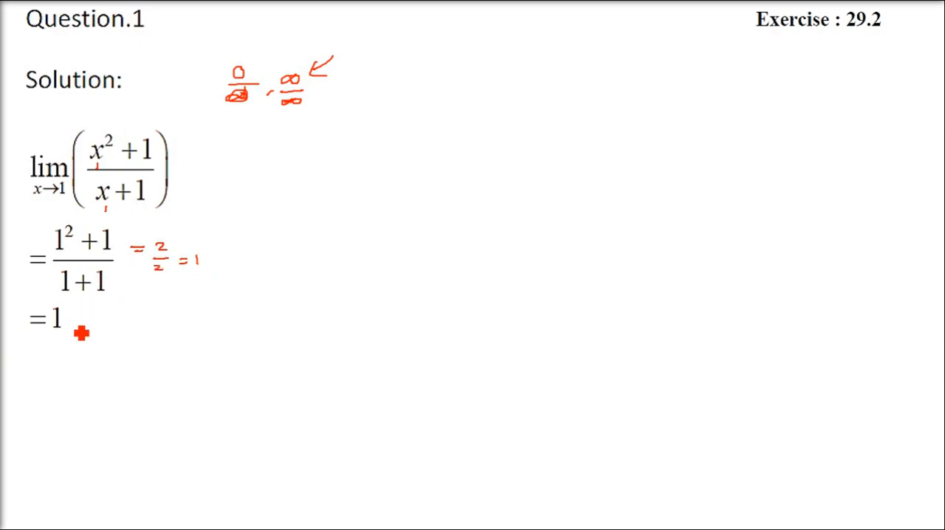
mouse_move(149, 150)
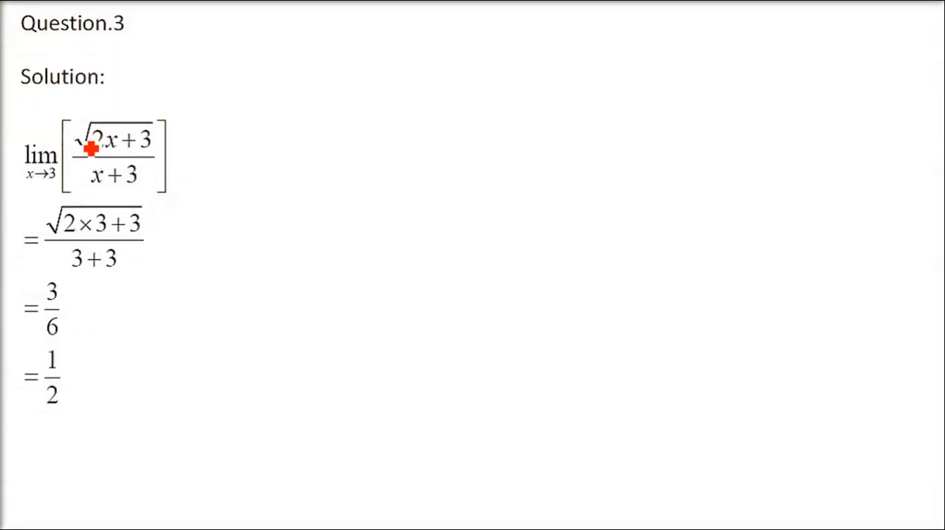
mouse_move(60, 188)
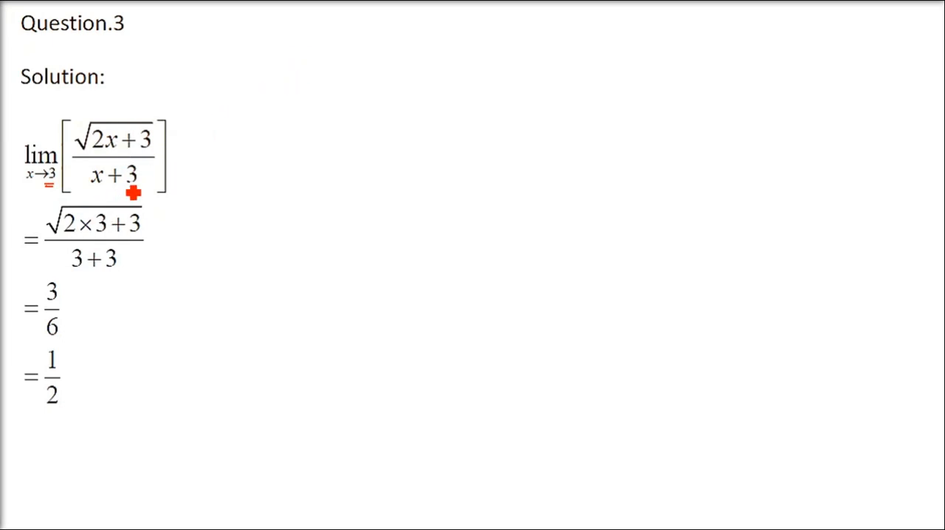
mouse_move(109, 242)
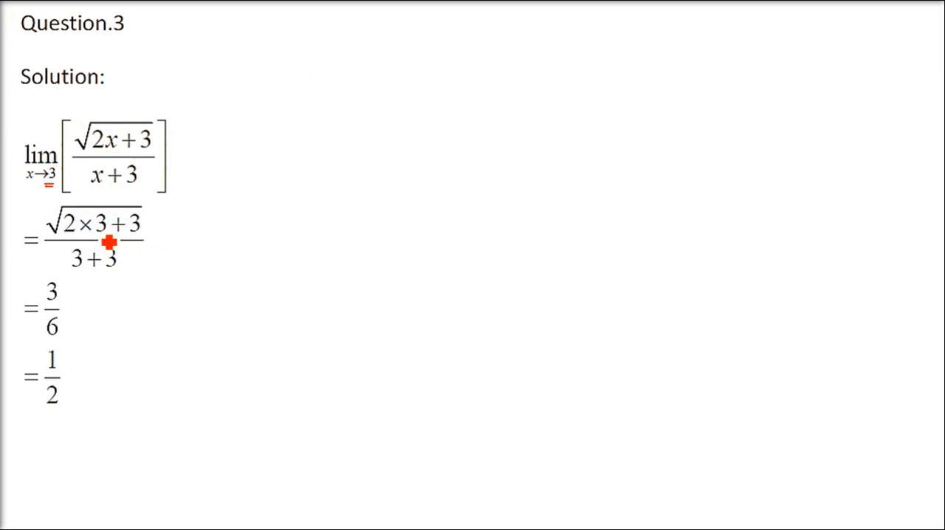
mouse_move(124, 271)
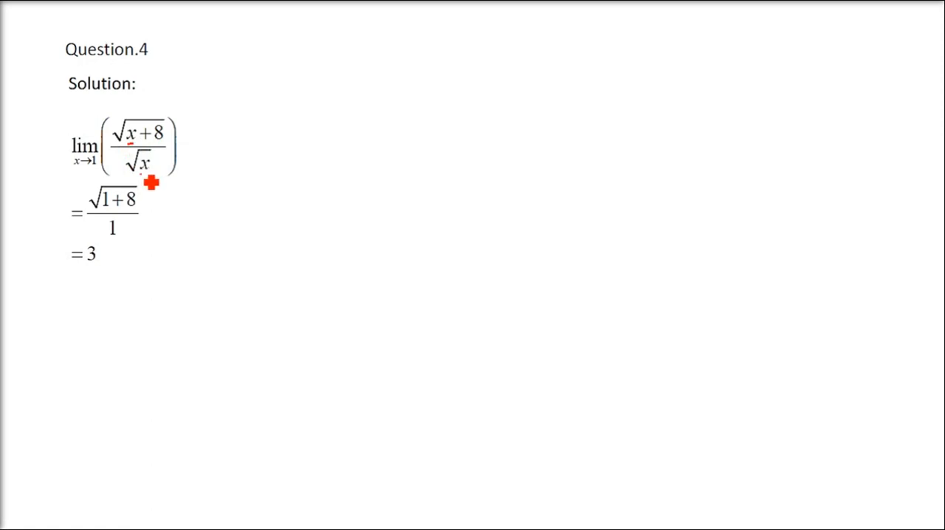
mouse_move(96, 262)
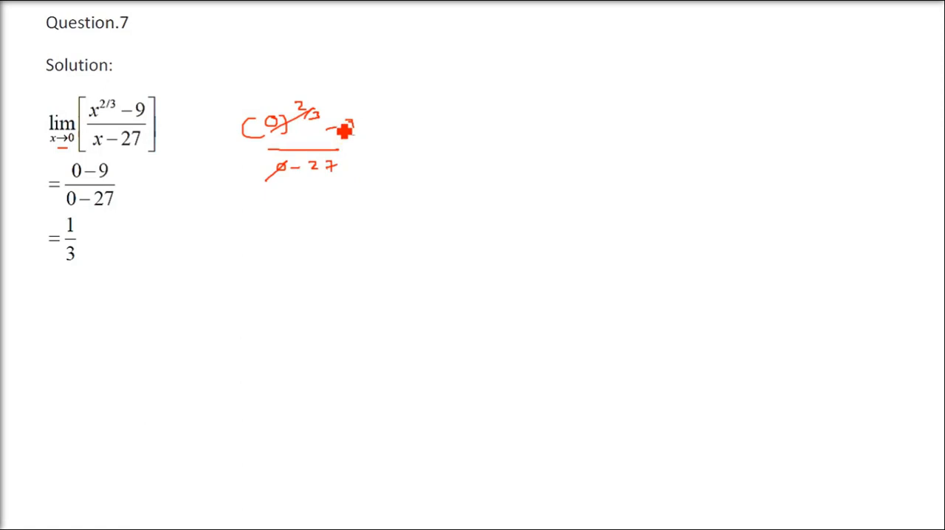
Write (0)^(2/3) over 0−27 in red beside the Question 7 solution.
drag(347, 133, 406, 163)
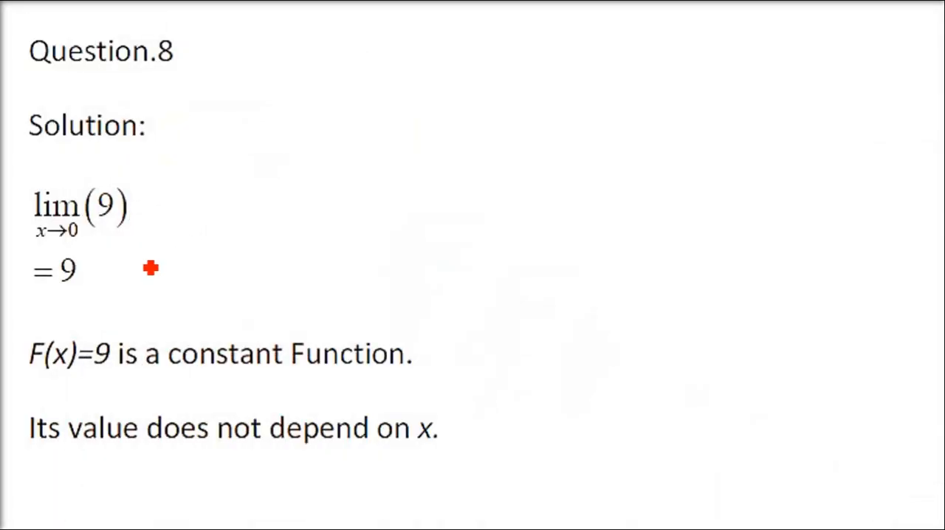
Write the rule lim c = c in red and draw an arrow from 9 to the answer.
drag(152, 268, 414, 119)
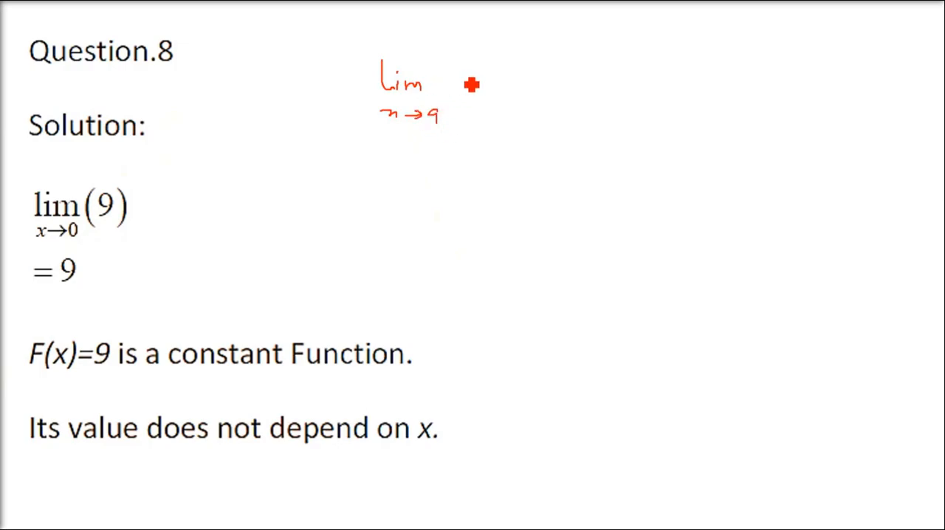
drag(465, 85, 499, 90)
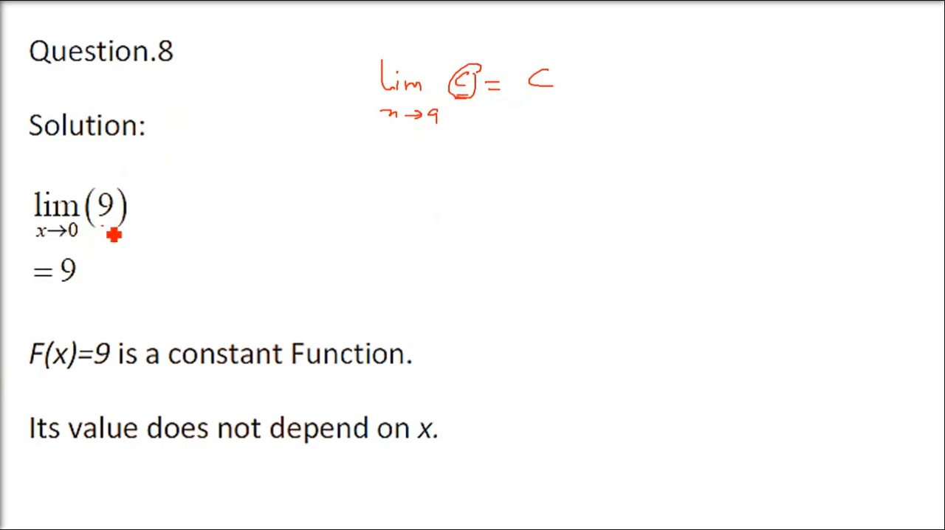
drag(111, 226, 93, 274)
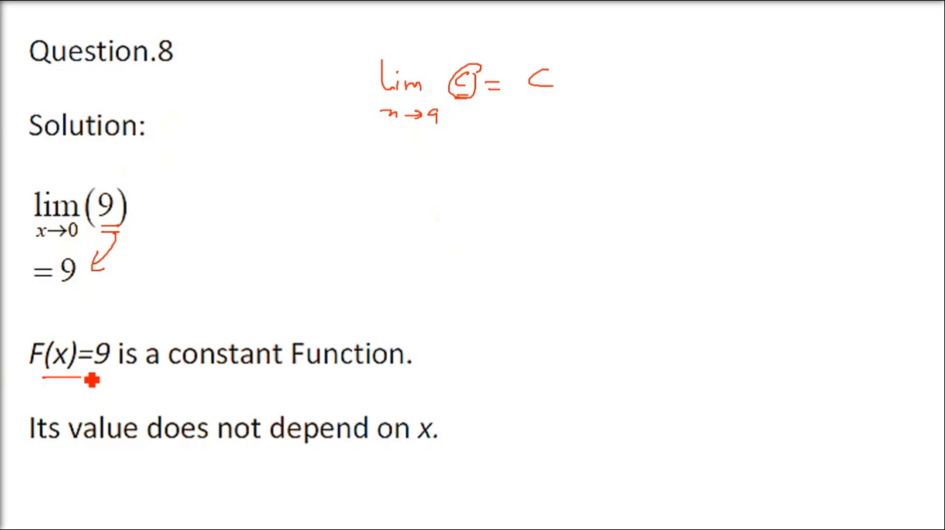
mouse_move(107, 240)
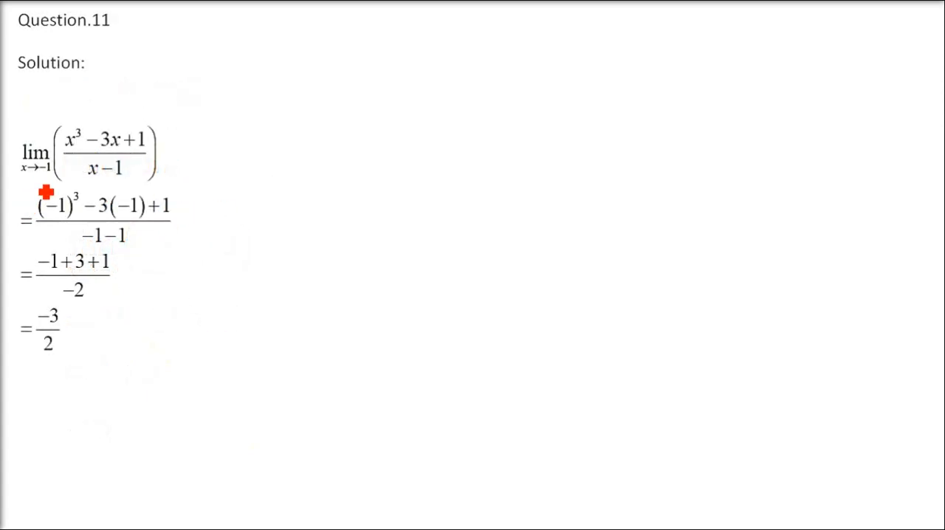
mouse_move(83, 160)
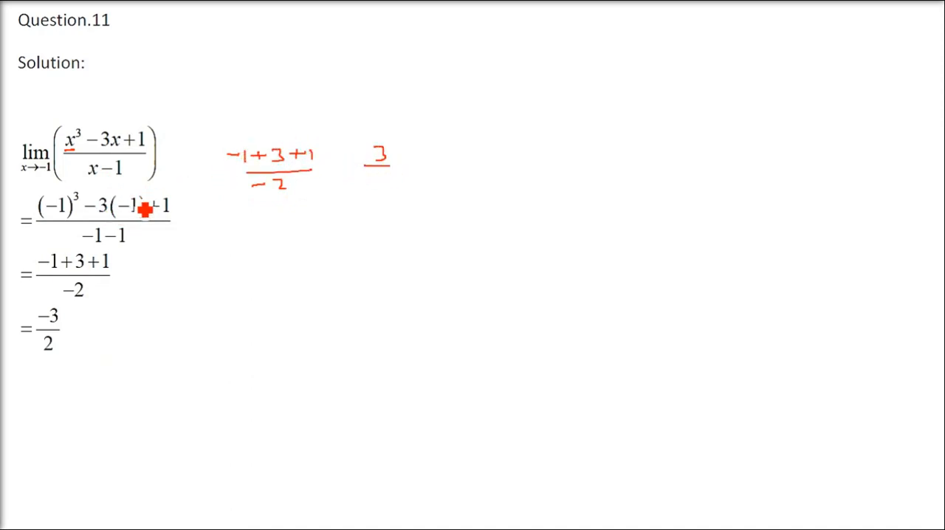
mouse_move(257, 229)
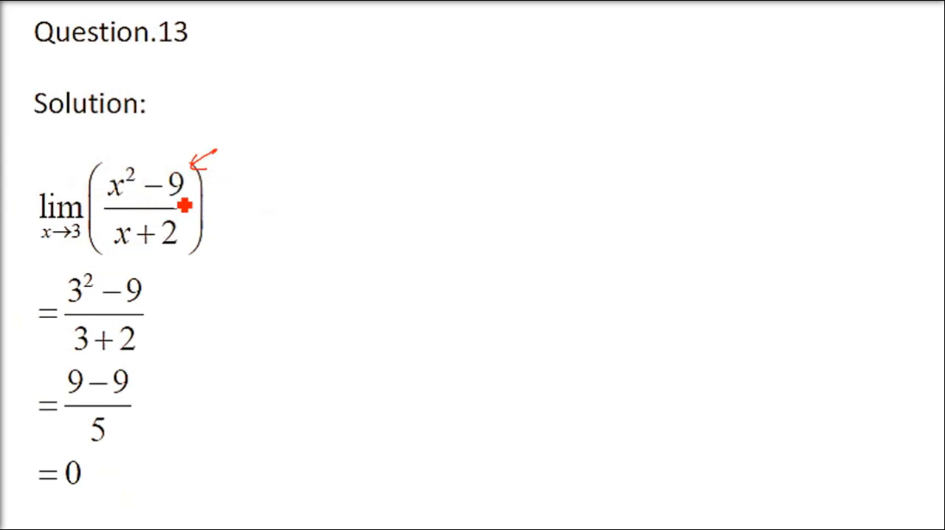
mouse_move(156, 196)
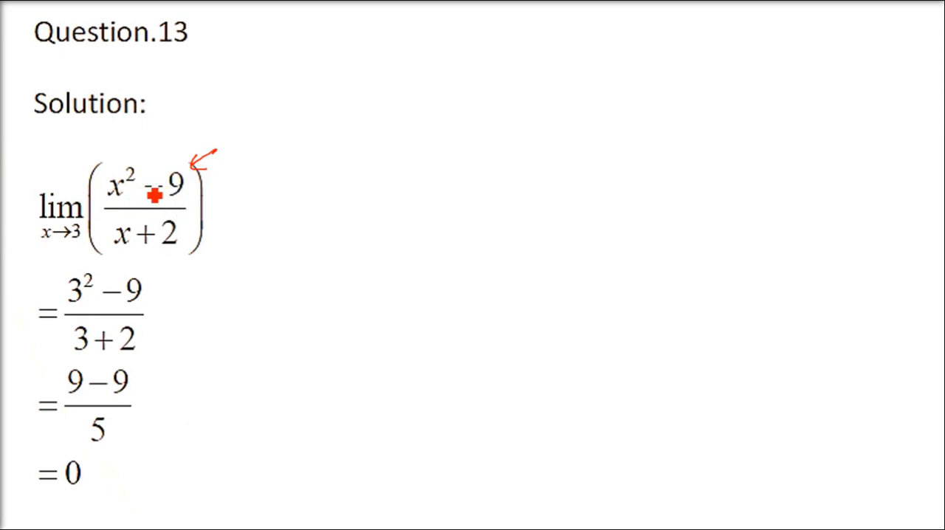